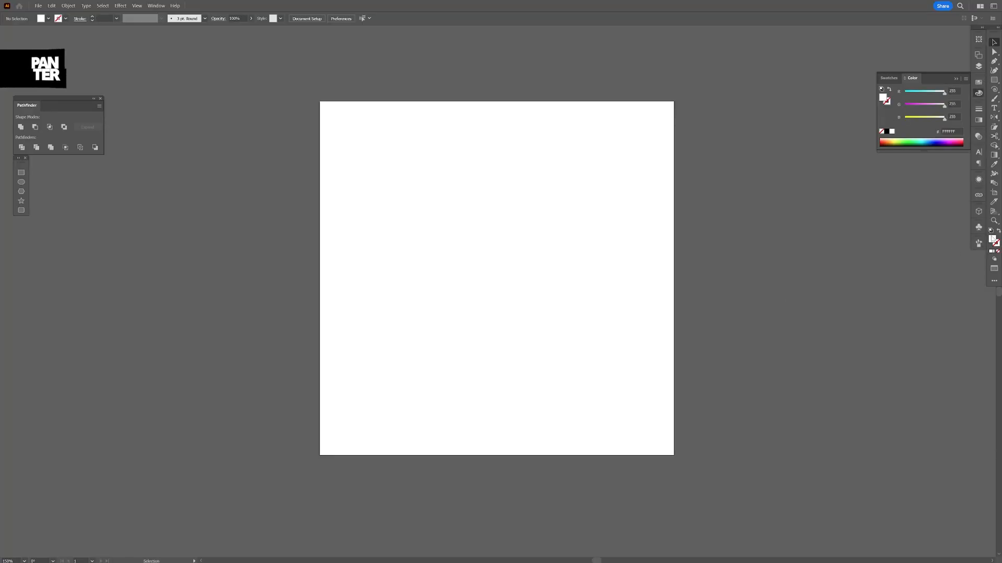
Lower the red and green sliders in the Color panel to make the fill light purple.
left_click_drag(943, 104, 923, 104)
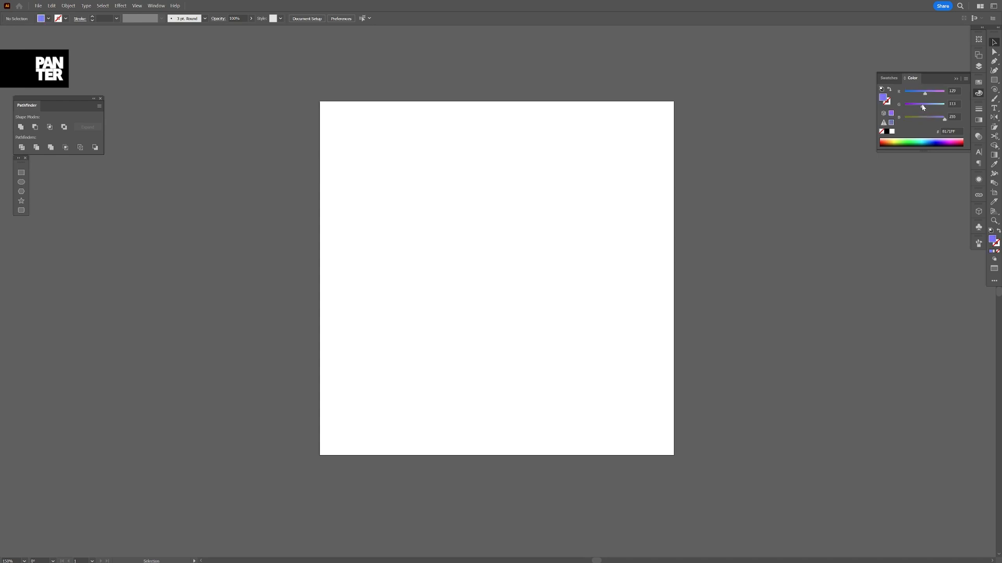
left_click_drag(923, 104, 925, 105)
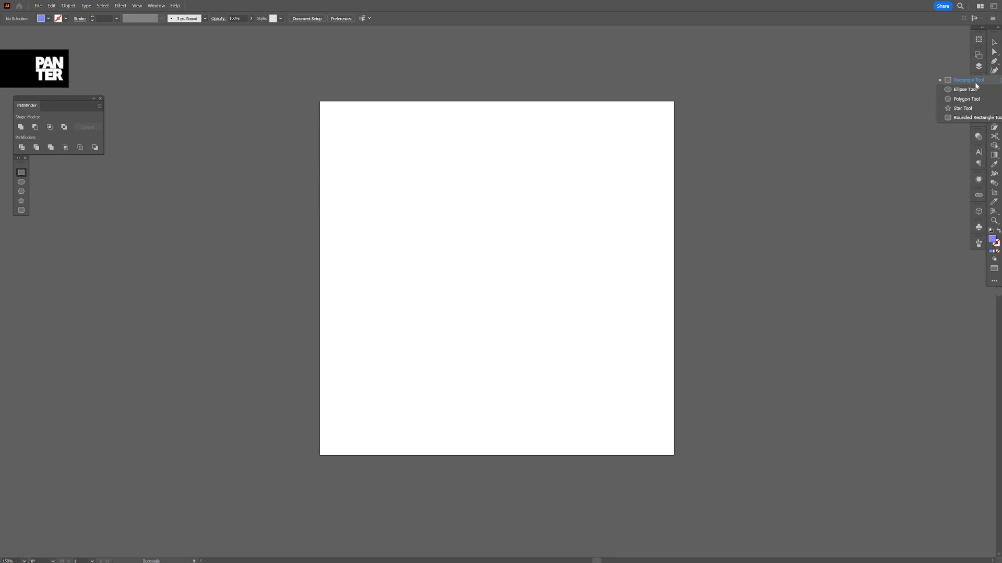
Draw a purple circle with the Ellipse Tool and place an equal-sized black copy below it.
left_click(962, 89)
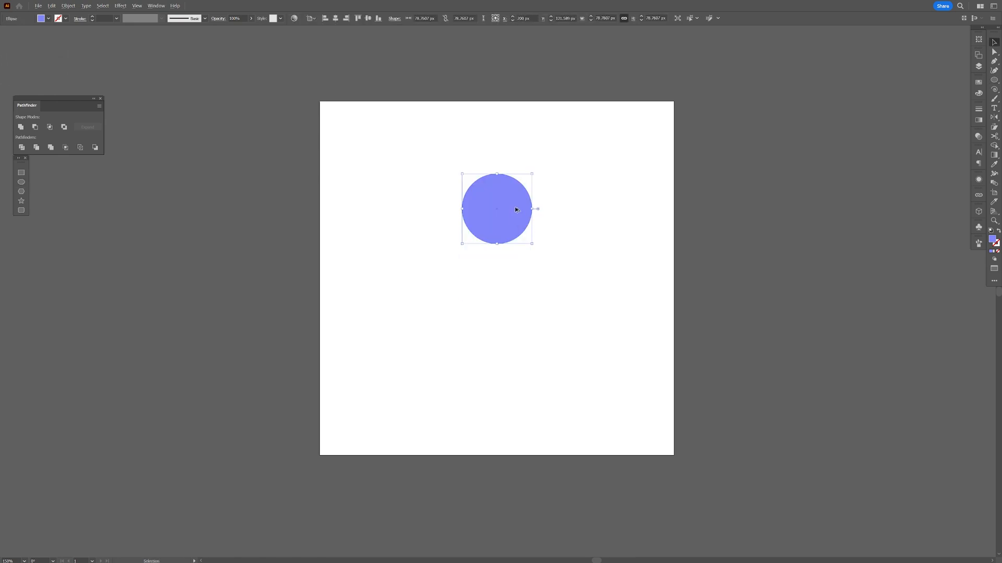
left_click_drag(496, 209, 496, 305)
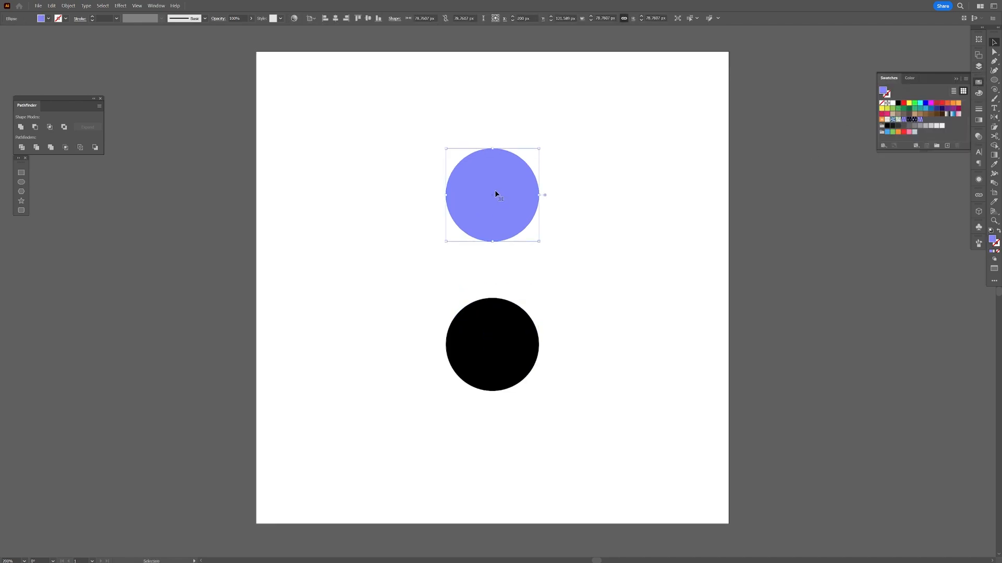
right_click(499, 194)
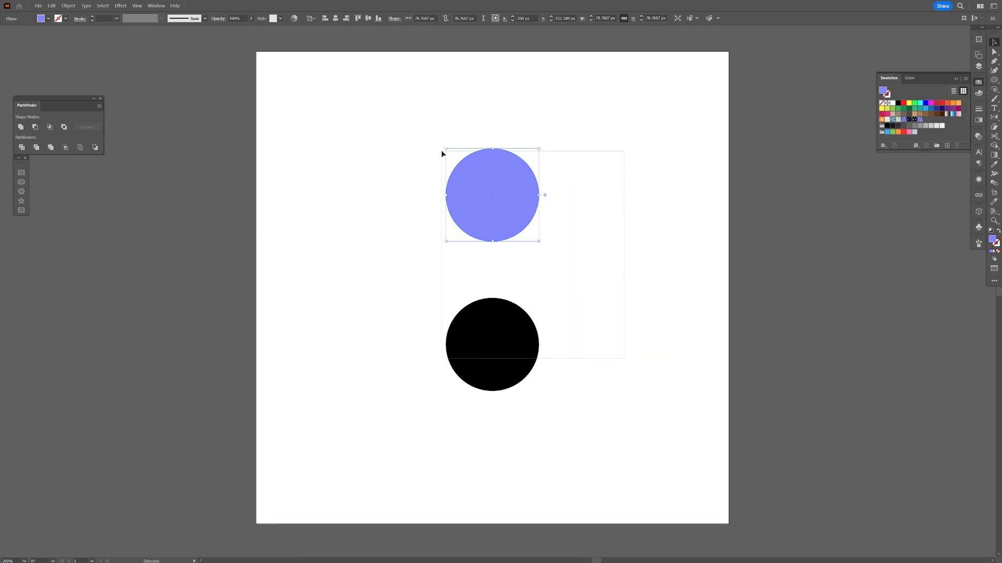
Make a blend of the two circles using Specified Steps spacing set to 200.
left_click(68, 5)
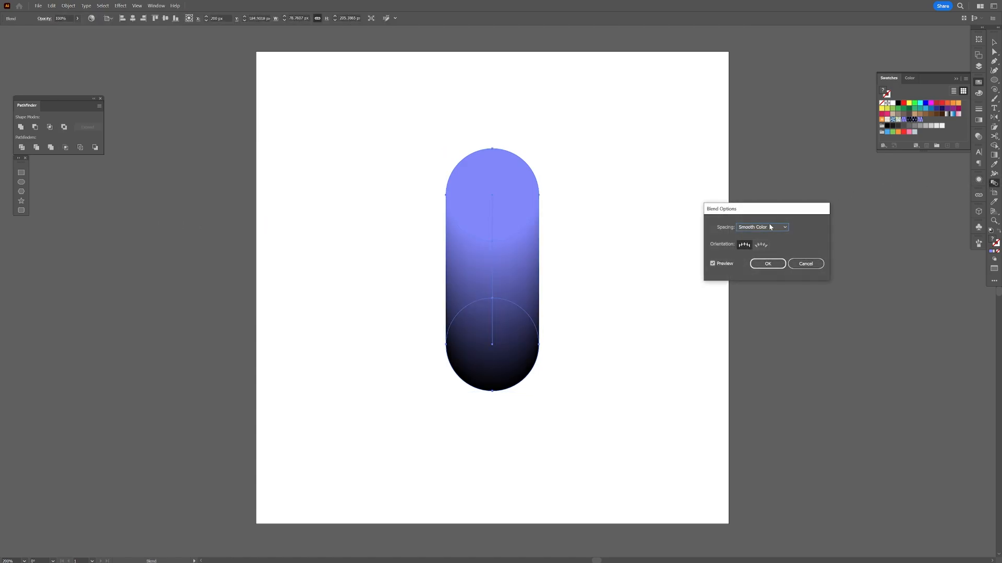
left_click(761, 227)
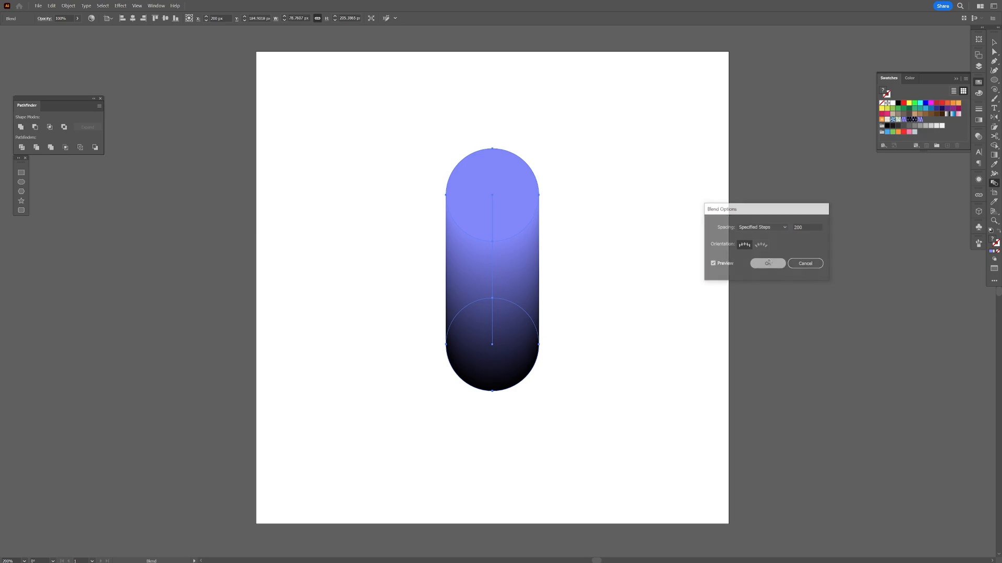
left_click(766, 263)
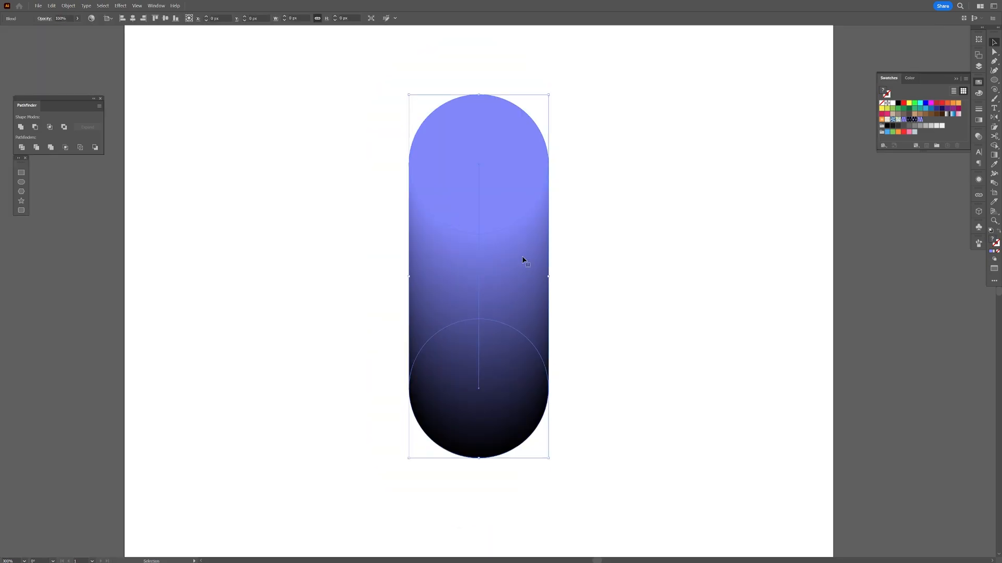
left_click(68, 5)
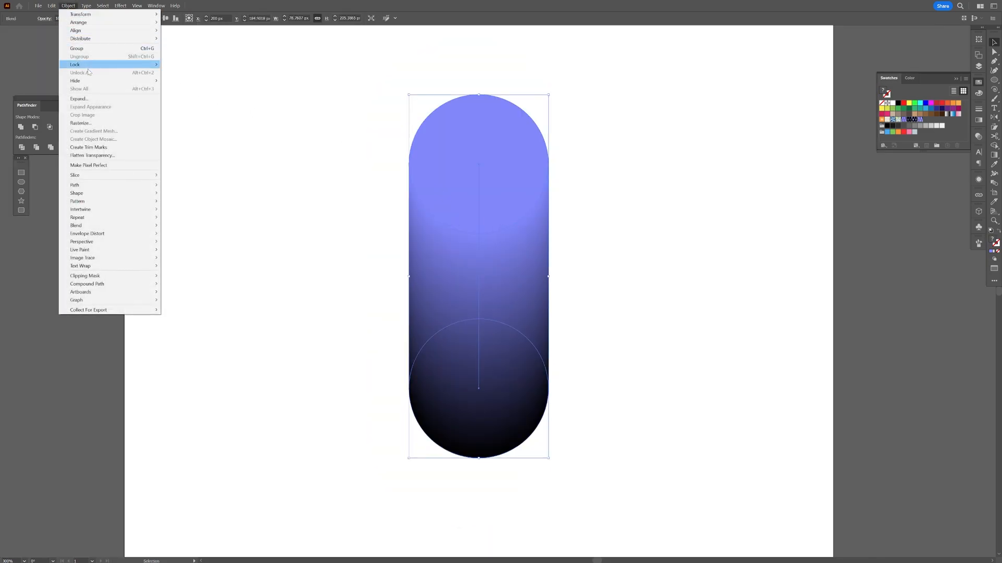
Expand the blend, lighten the top circle's colour, and make a pattern from the capsule.
left_click(79, 99)
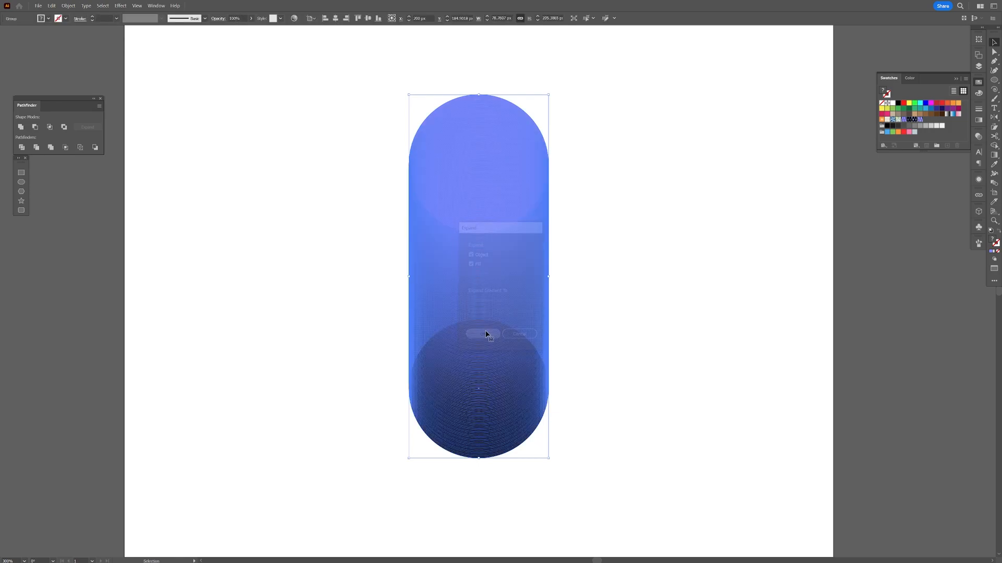
left_click(486, 334)
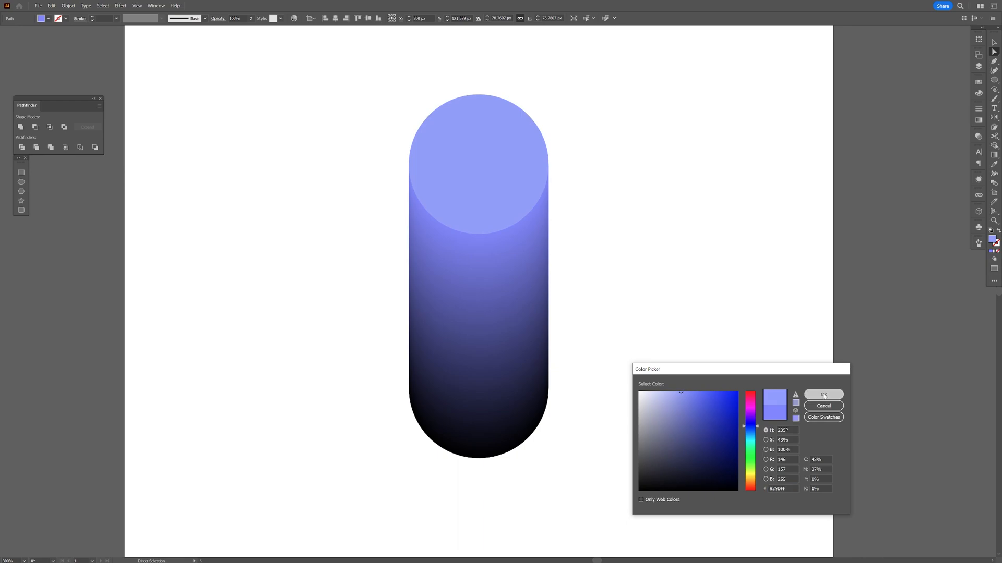
left_click(823, 394)
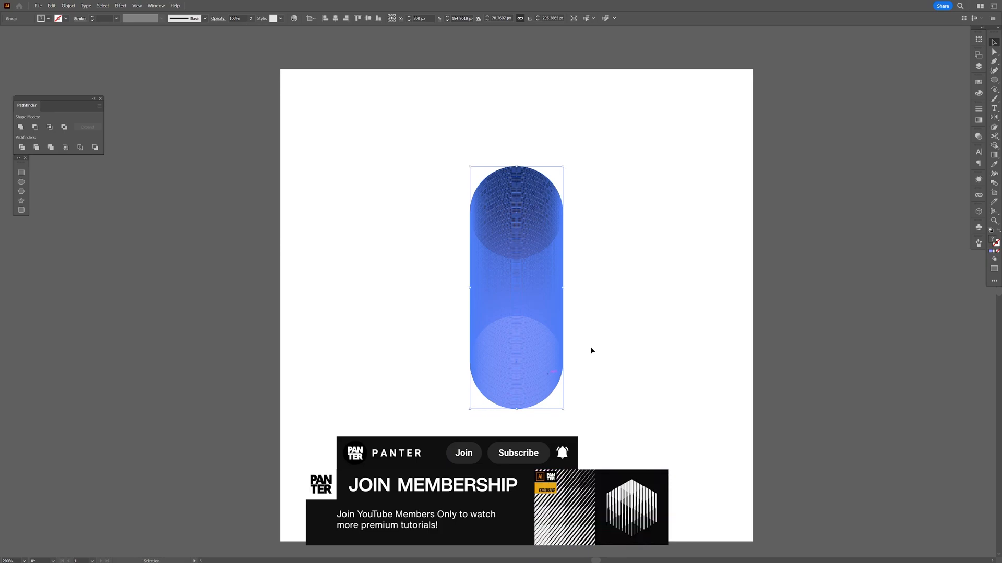
left_click(68, 5)
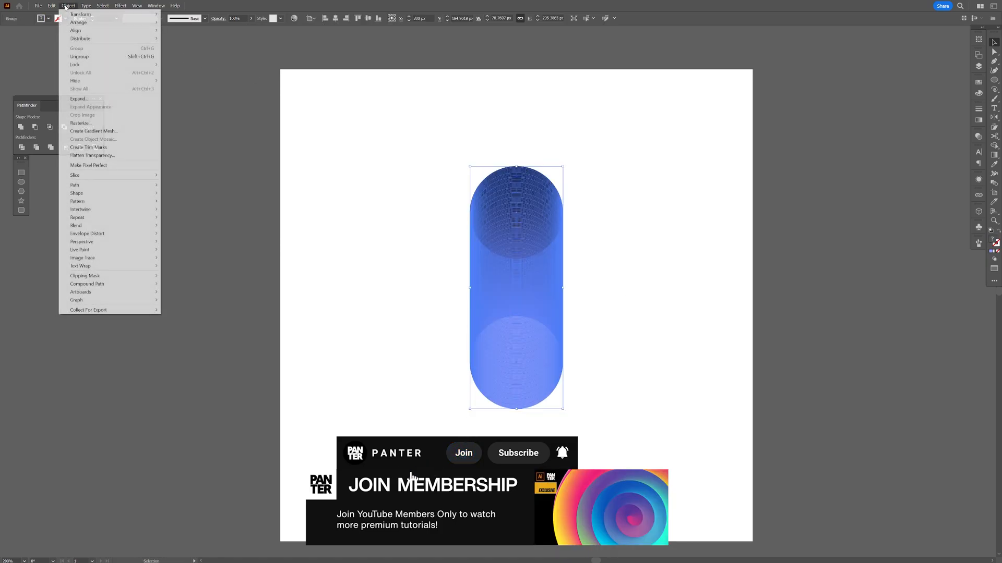
mouse_move(77, 201)
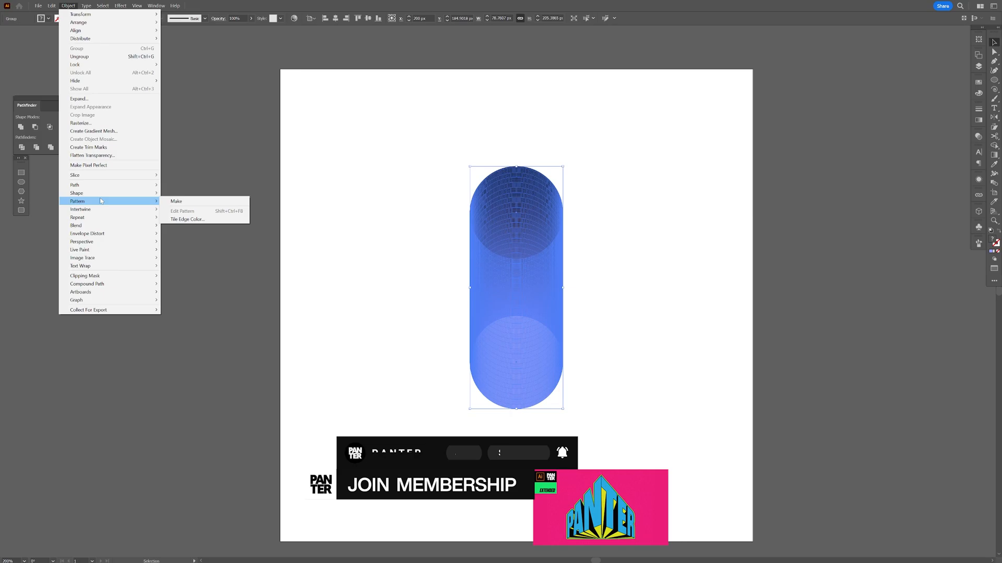
left_click(176, 202)
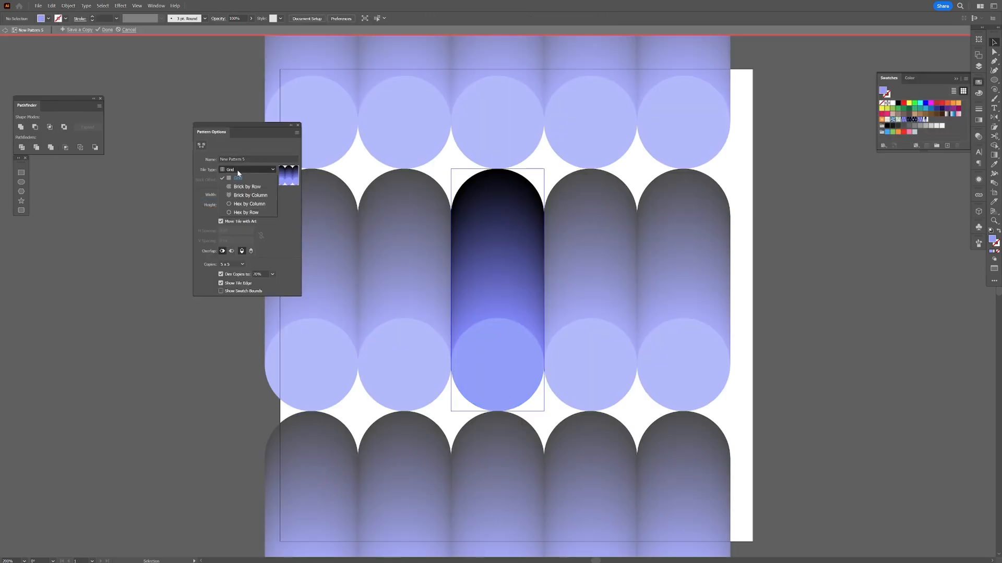
Set the pattern's Tile Type to Brick by Row and finish with Done.
left_click(247, 187)
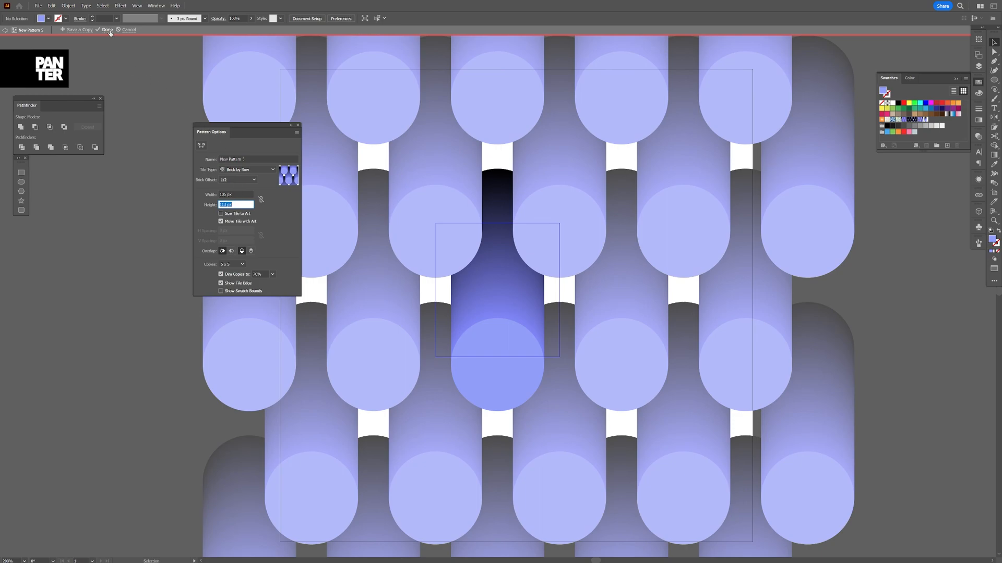
left_click(108, 30)
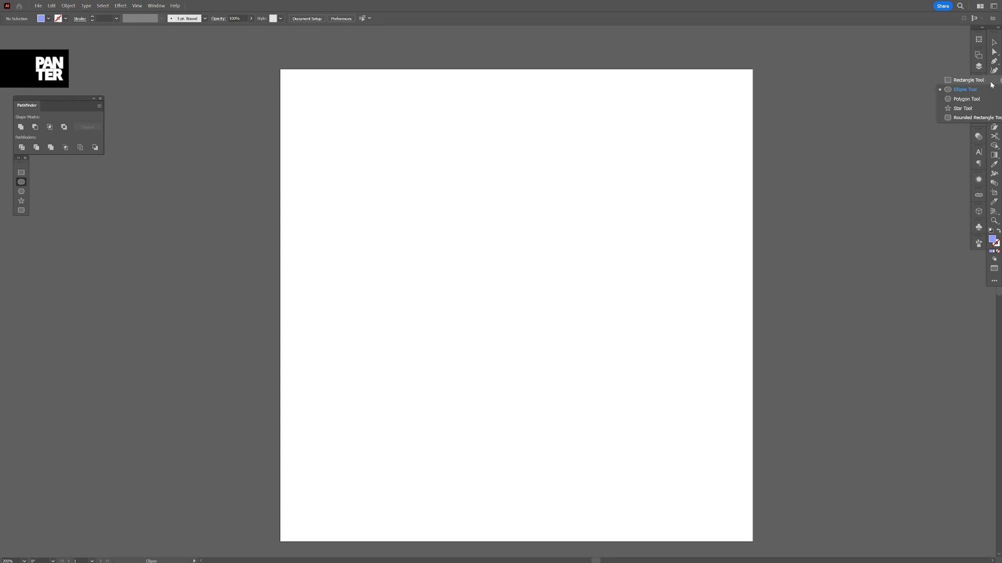
Draw a 400 px black square covering the whole artboard with the Rectangle Tool.
left_click(965, 80)
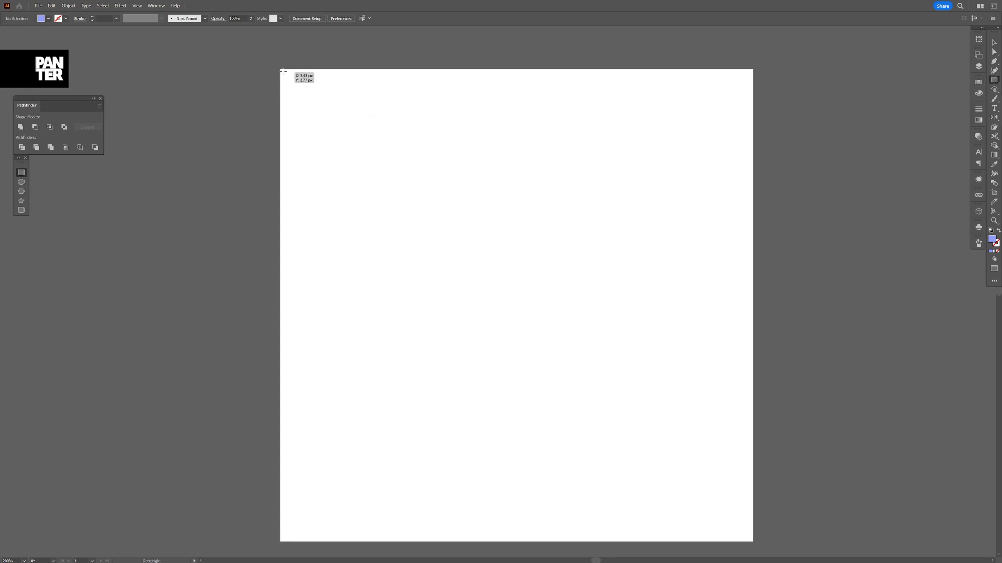
left_click_drag(283, 72, 707, 496)
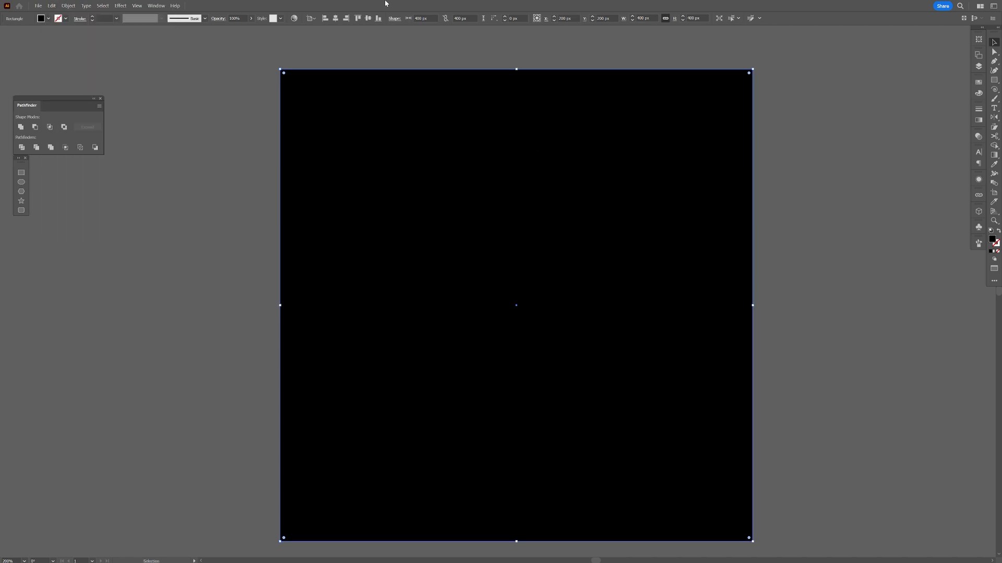
mouse_move(370, 101)
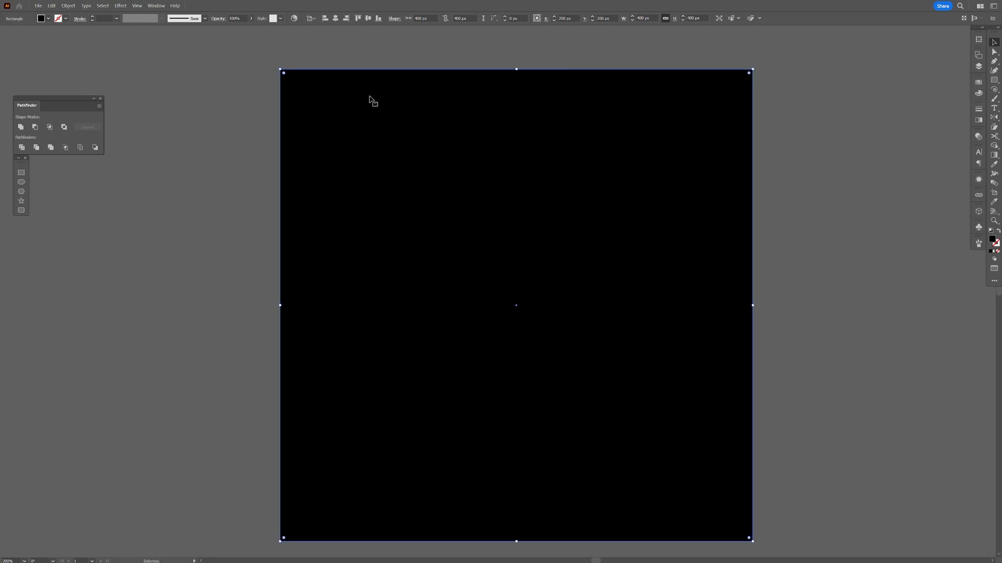
Fill the front square with the new cylinder pattern swatch and rotate it diagonally.
left_click(978, 82)
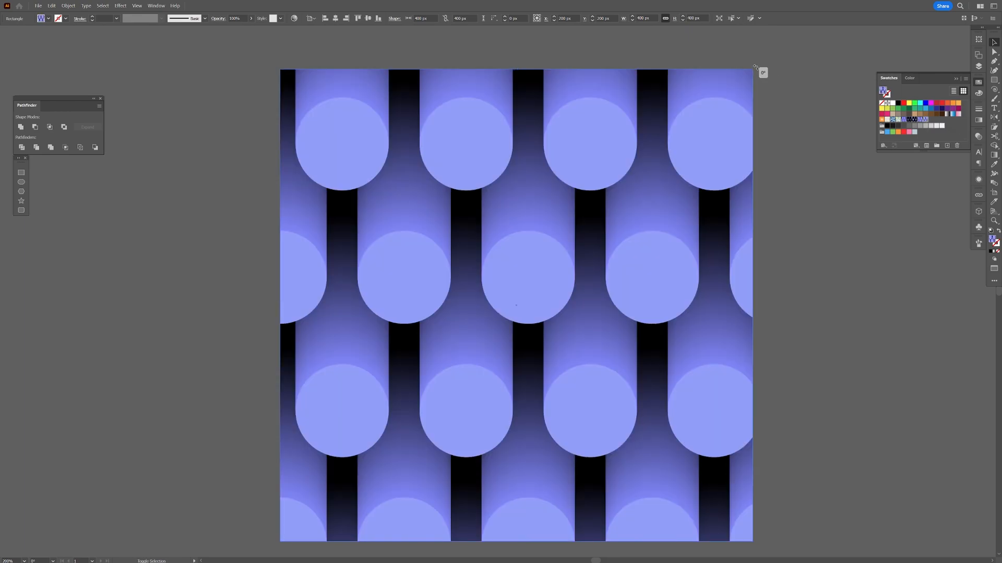
left_click_drag(755, 67, 467, 460)
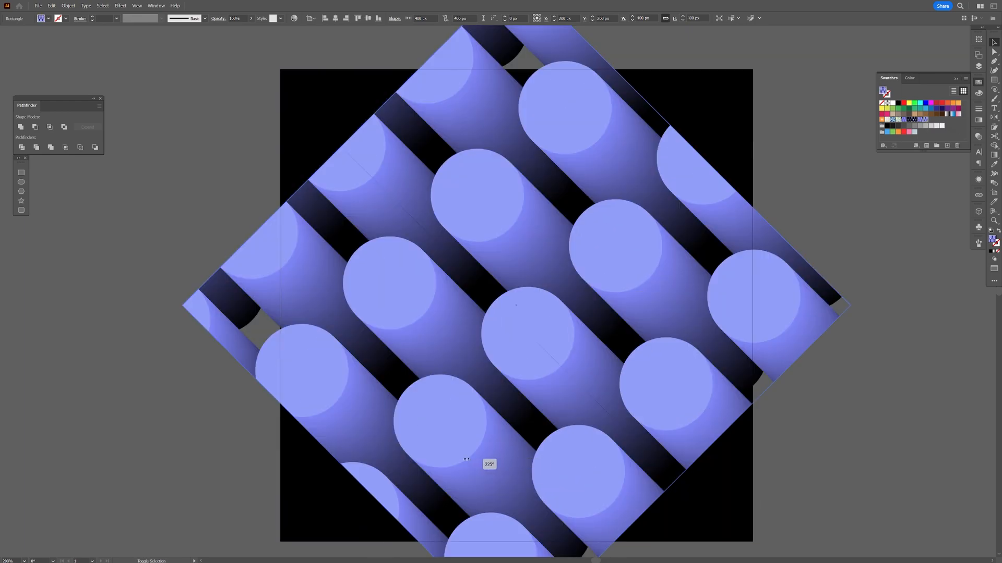